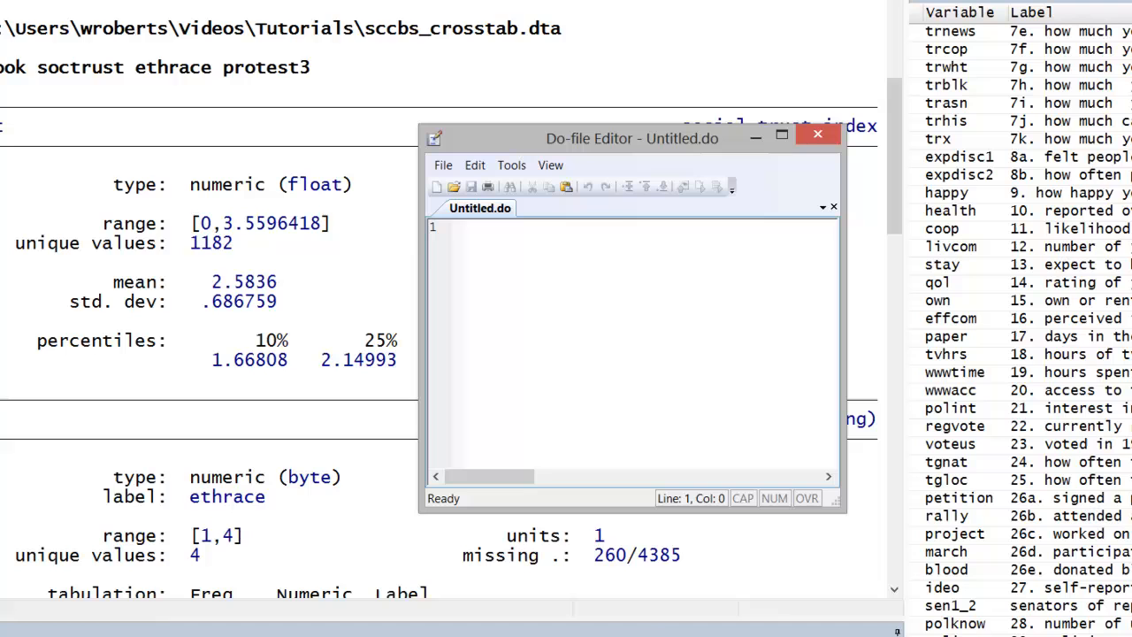
{"action": "mouse_move", "coordinate": [285, 241]}
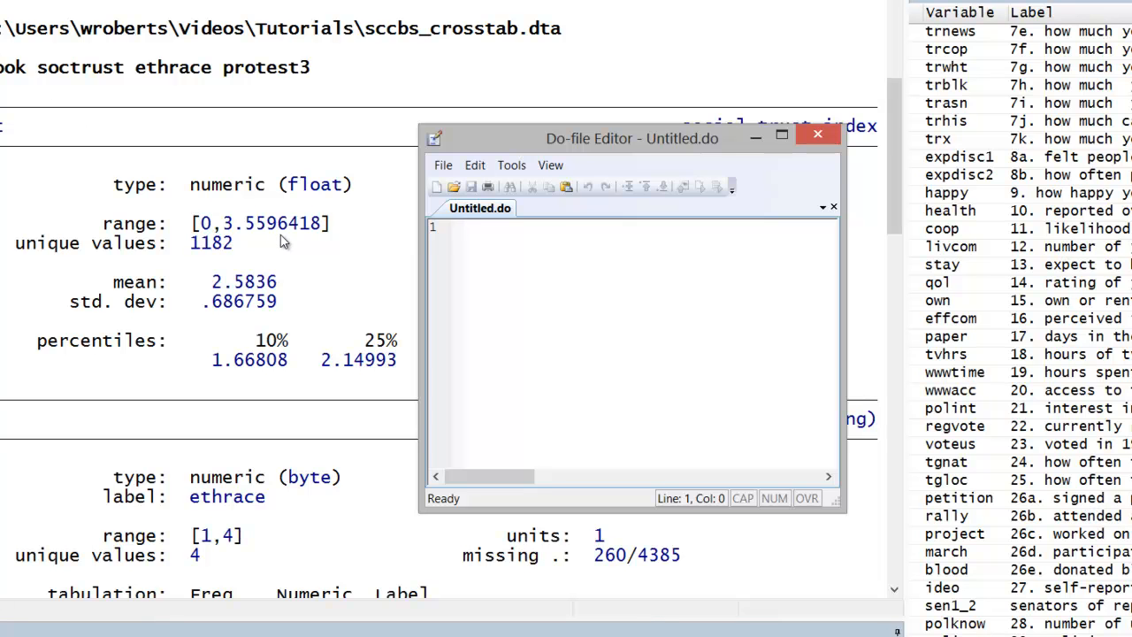
{"action": "mouse_move", "coordinate": [756, 134]}
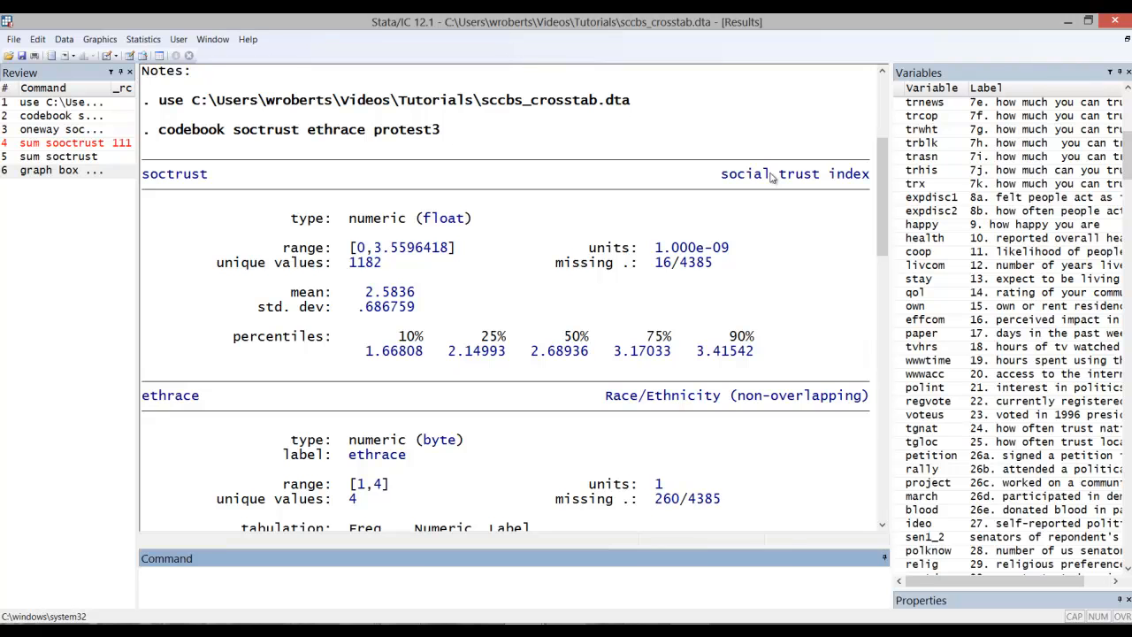
{"action": "mouse_move", "coordinate": [774, 176]}
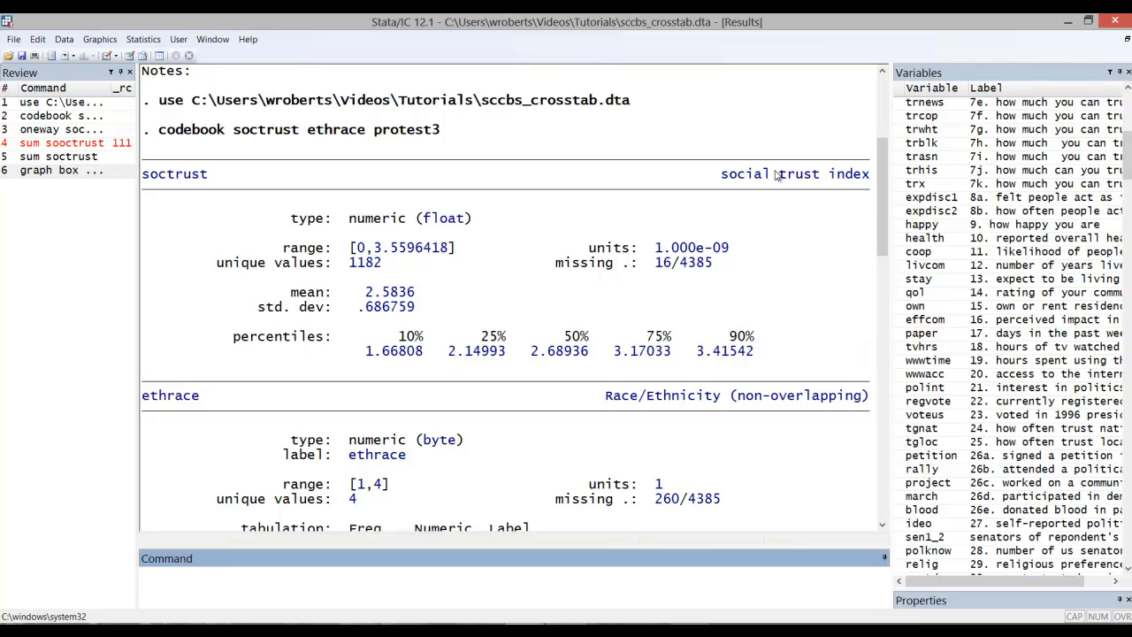
{"action": "mouse_move", "coordinate": [887, 193]}
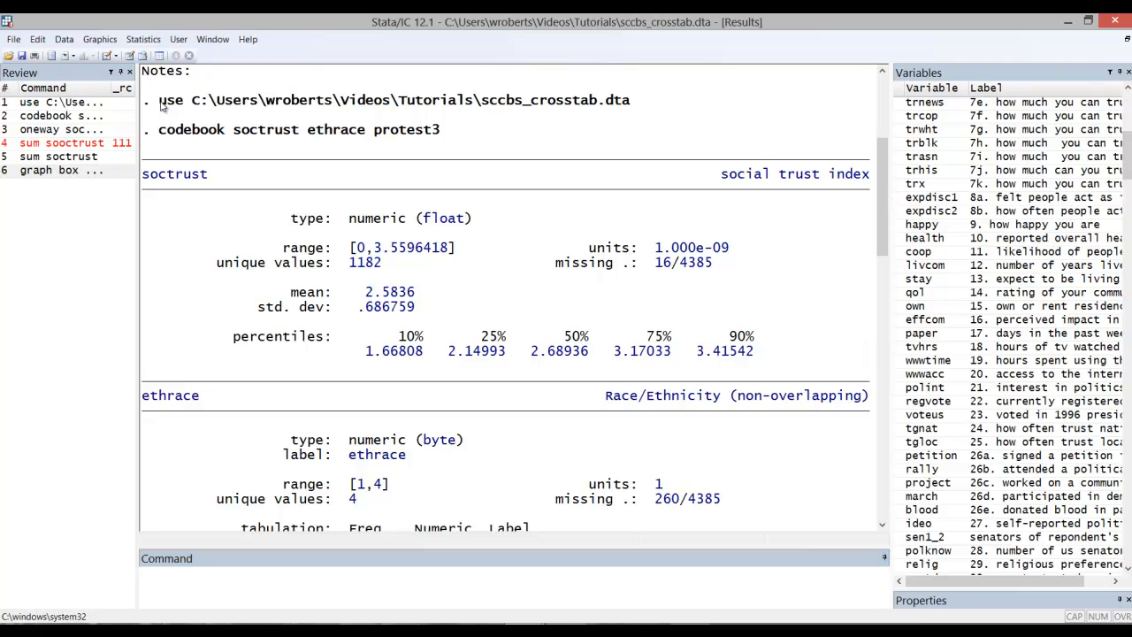
{"action": "double_click", "coordinate": [393, 100]}
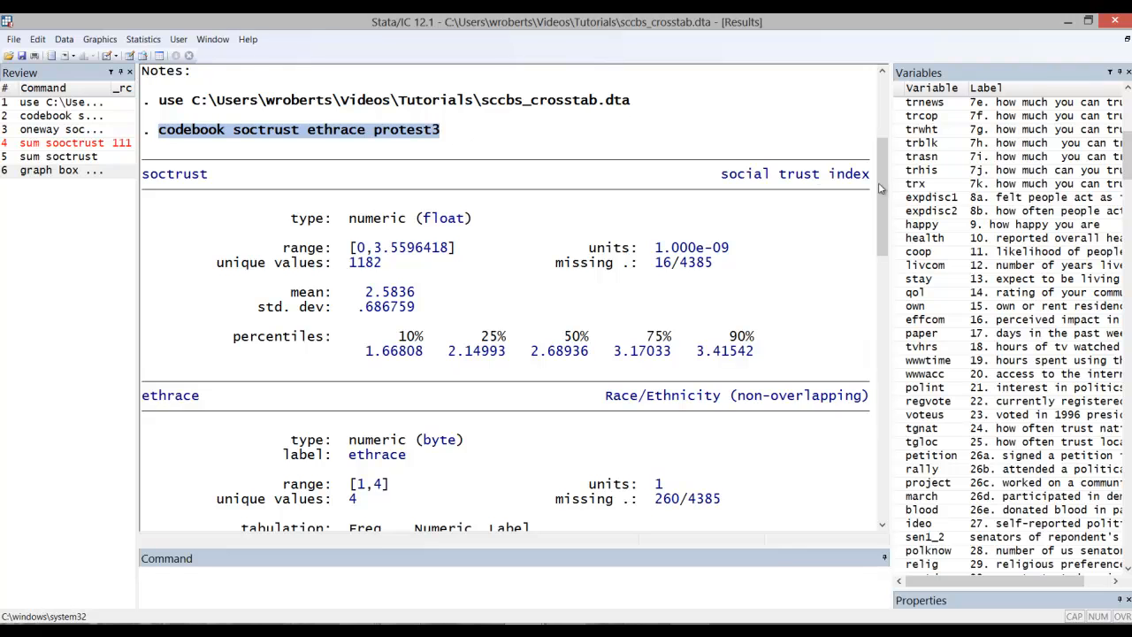
{"action": "scroll", "scroll_direction": "down", "scroll_amount": 3}
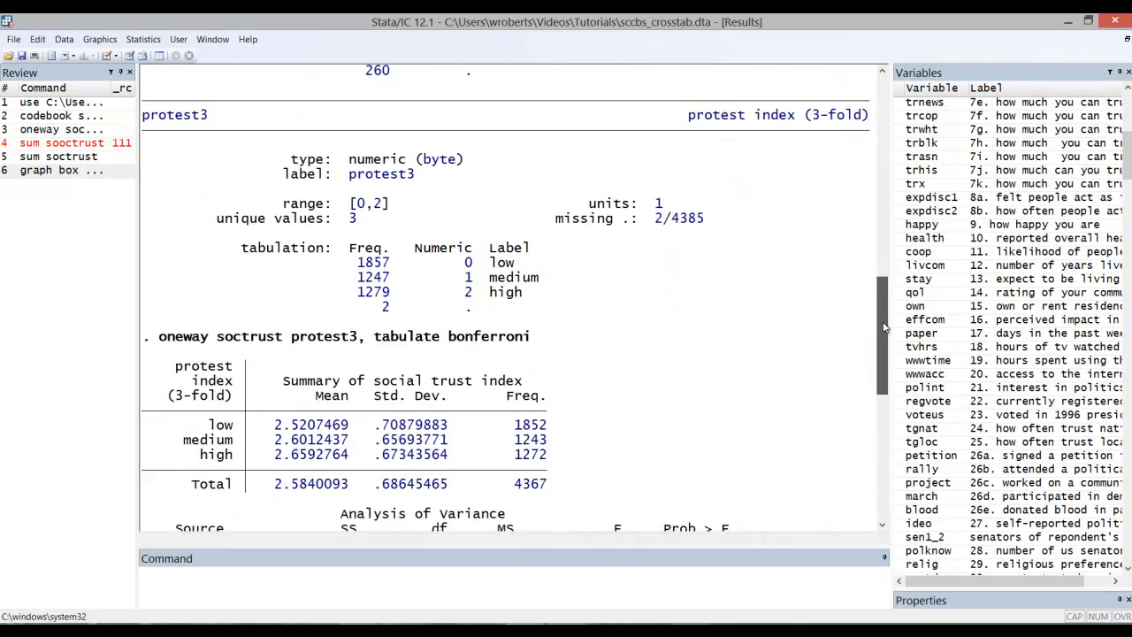
{"action": "scroll", "scroll_direction": "down", "scroll_amount": 3}
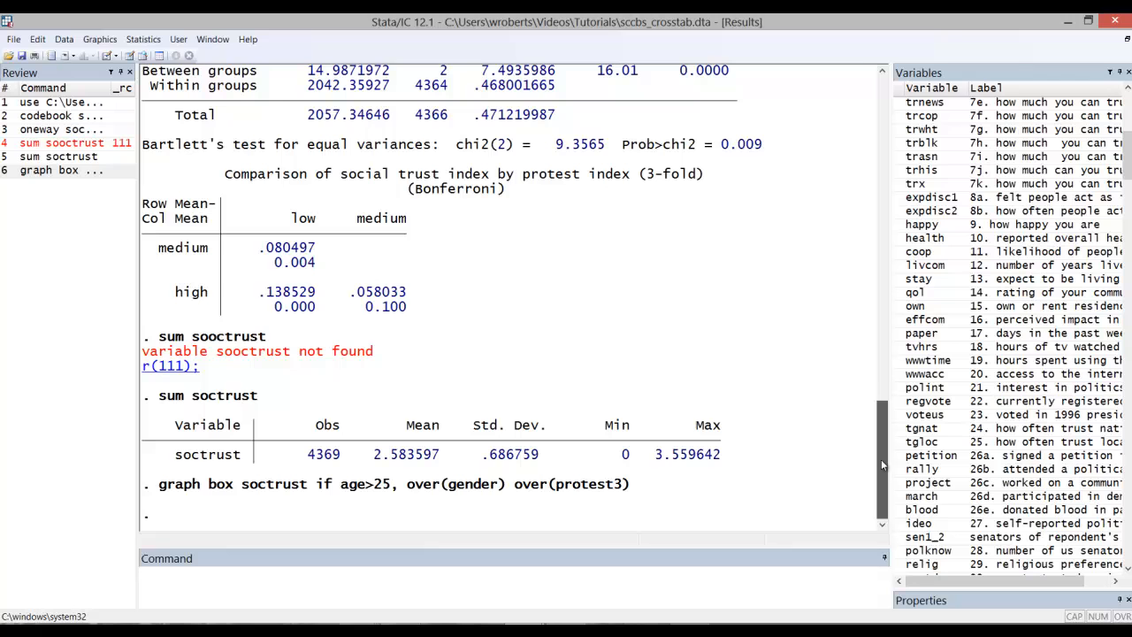
{"action": "double_click", "coordinate": [212, 336]}
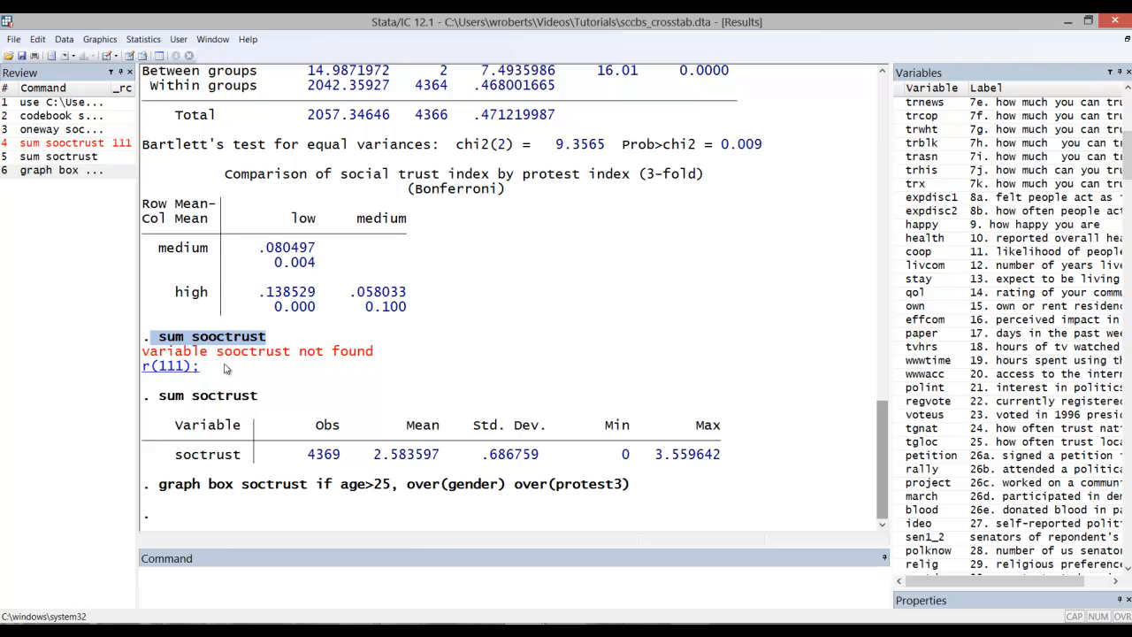
{"action": "mouse_move", "coordinate": [244, 449]}
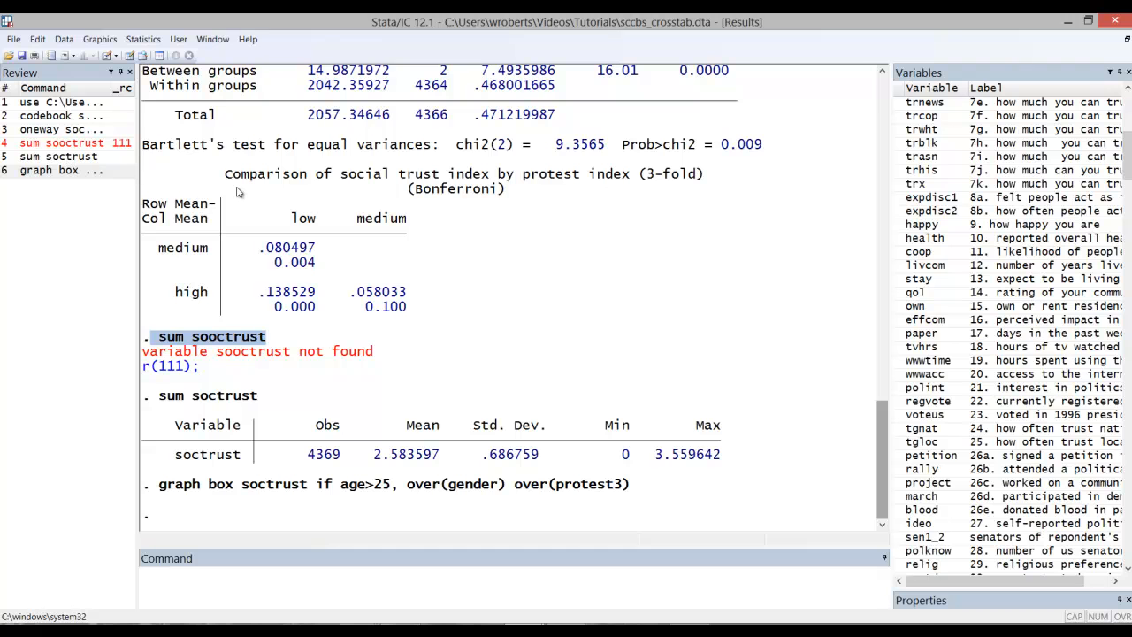
{"action": "mouse_move", "coordinate": [209, 176]}
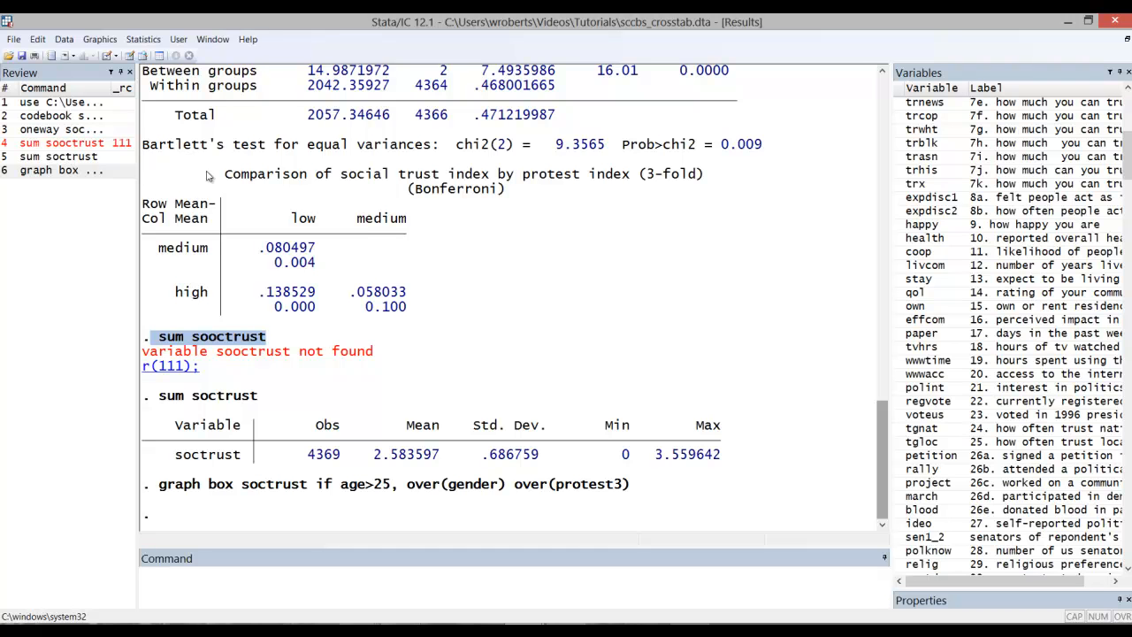
Step: Copy the earlier session's logged commands from the Review pane into the do-file, skipping the misspelled sum
{"action": "left_click", "coordinate": [61, 102]}
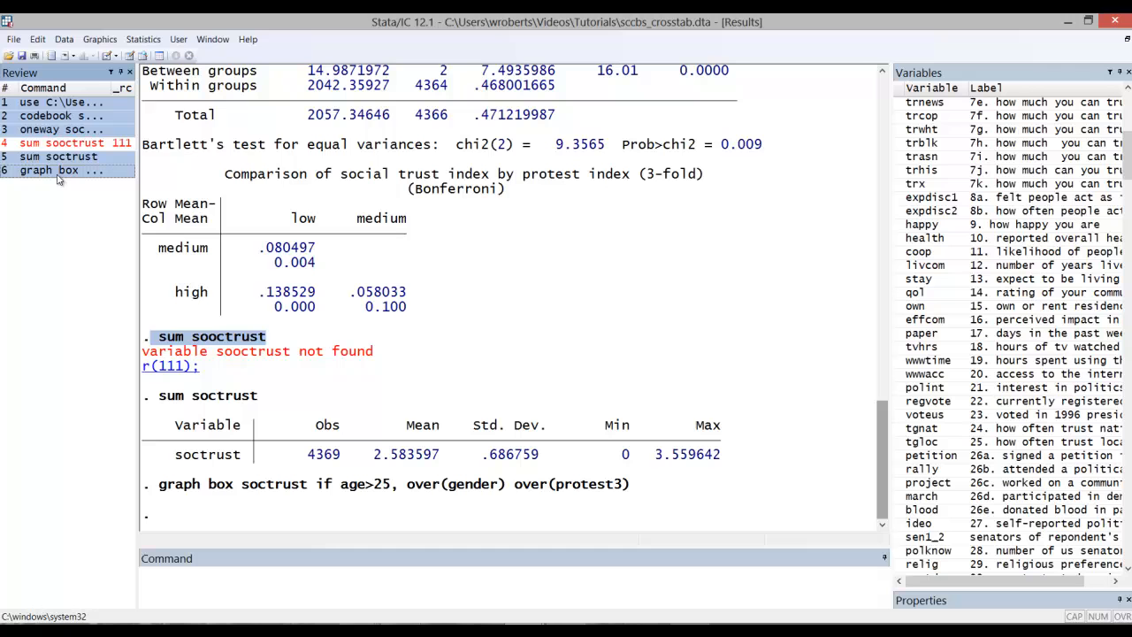
{"action": "right_click", "coordinate": [62, 141]}
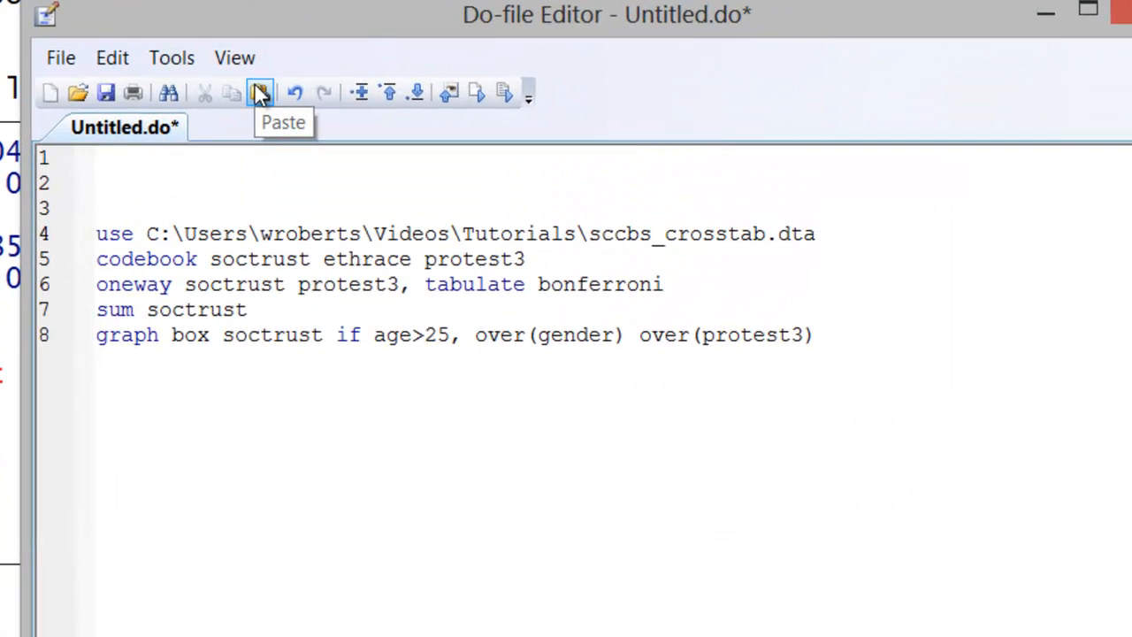
Step: Type the comment '*This is analysis for a Stata tutorial' on the do-file's first line
{"action": "type", "text": "*"}
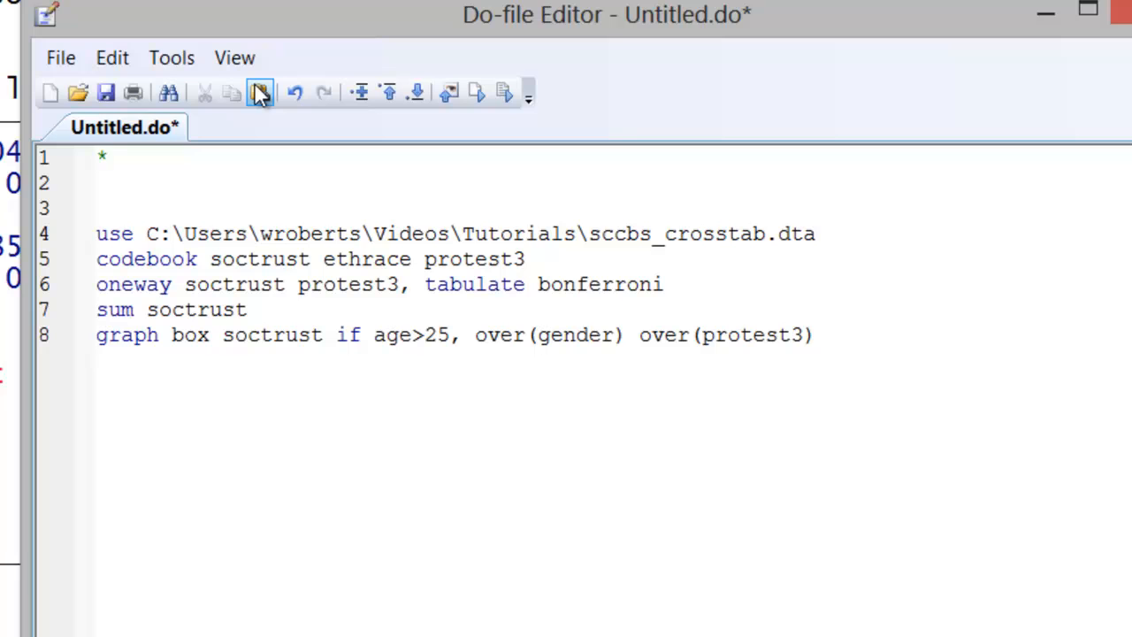
{"action": "type", "text": "This is analysis for a Stata"}
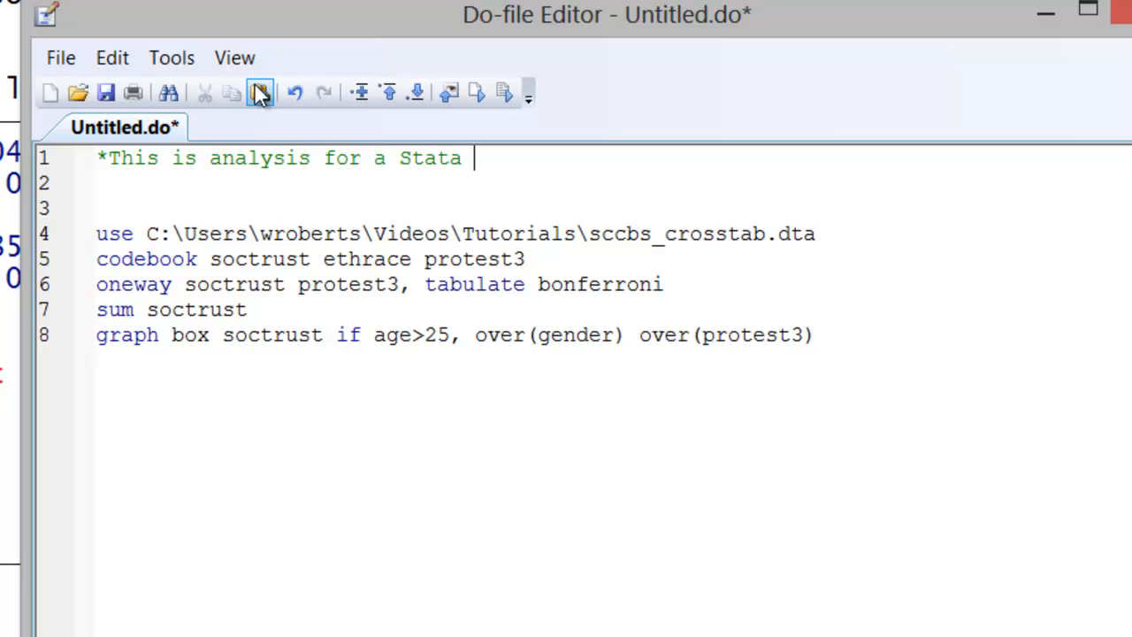
{"action": "type", "text": "tuturi"}
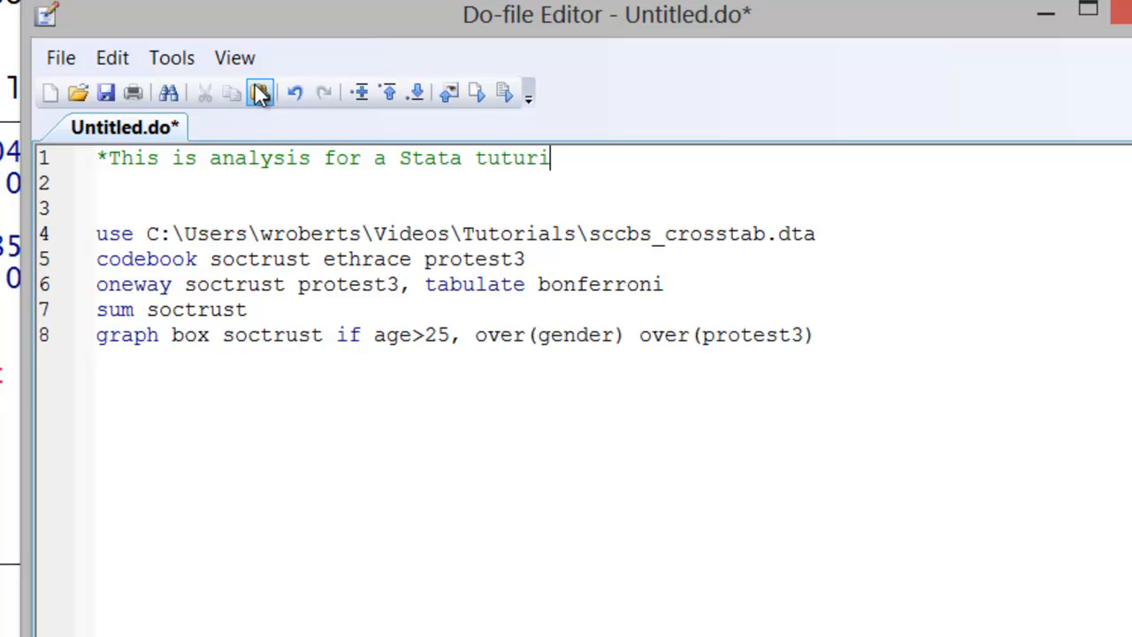
{"action": "type", "text": "al*"}
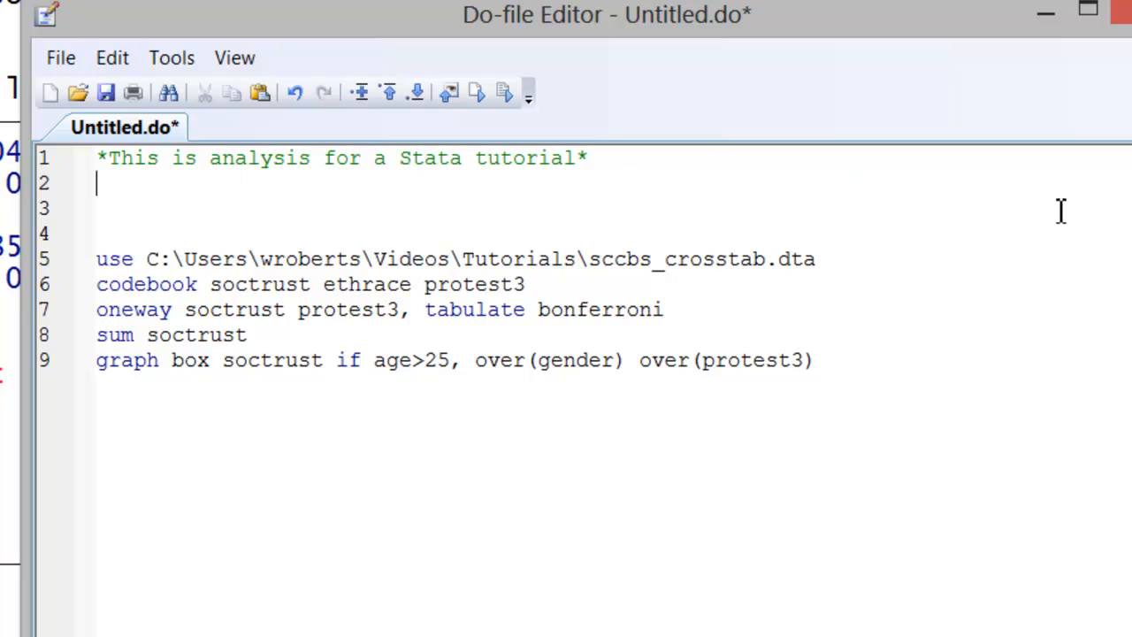
{"action": "mouse_move", "coordinate": [209, 198]}
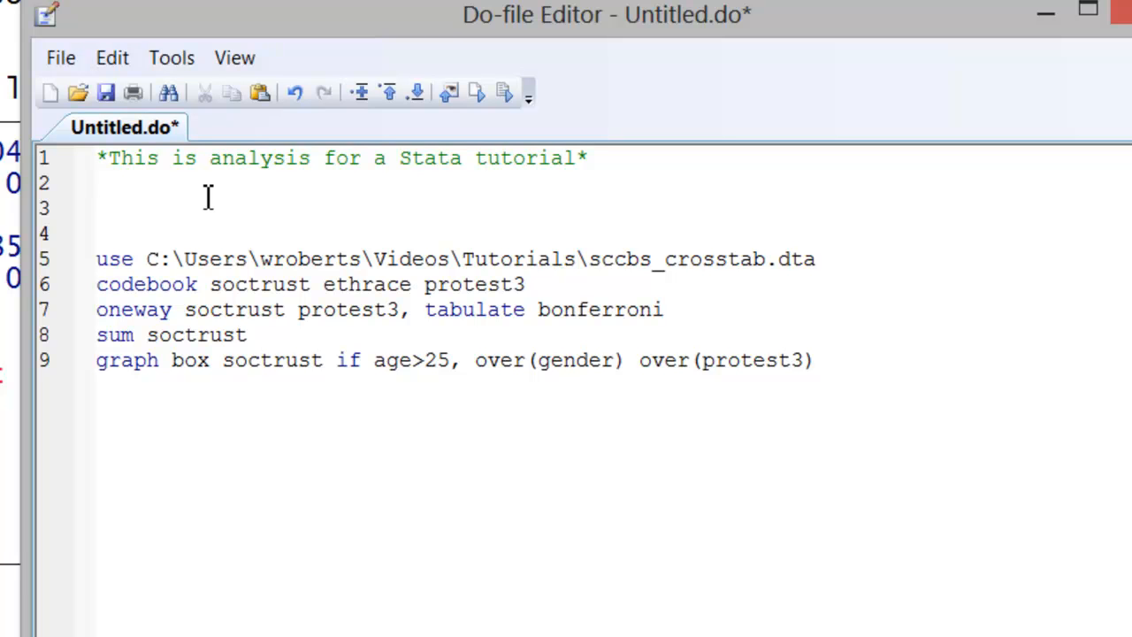
Step: Wrap three 'test' lines in a /* ... */ block comment below the title comment
{"action": "type", "text": "/"}
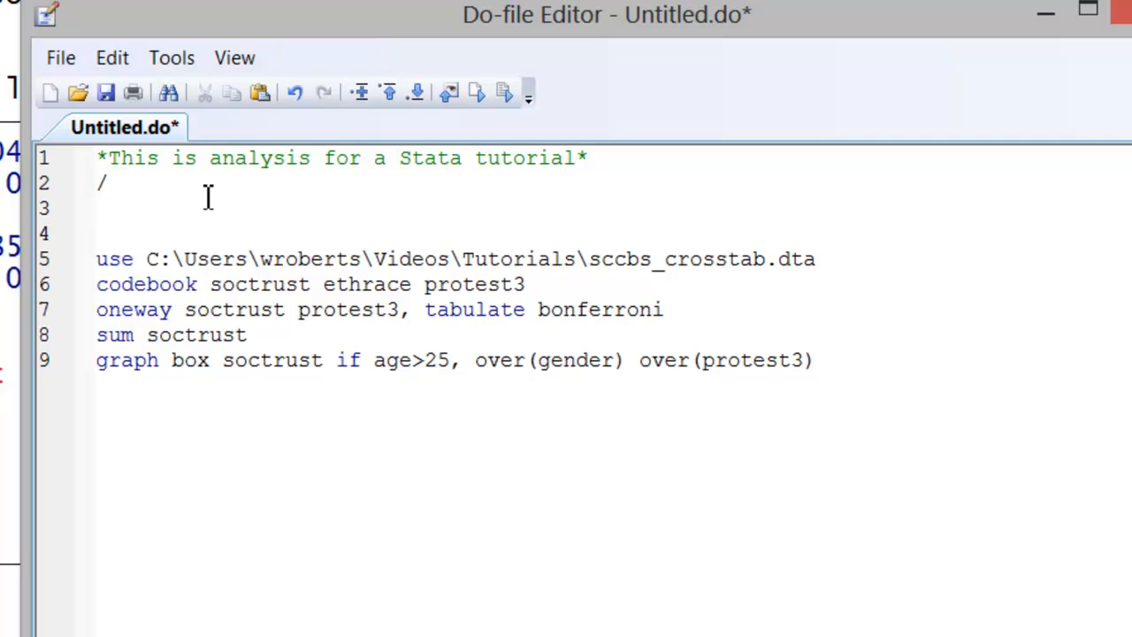
{"action": "type", "text": "*"}
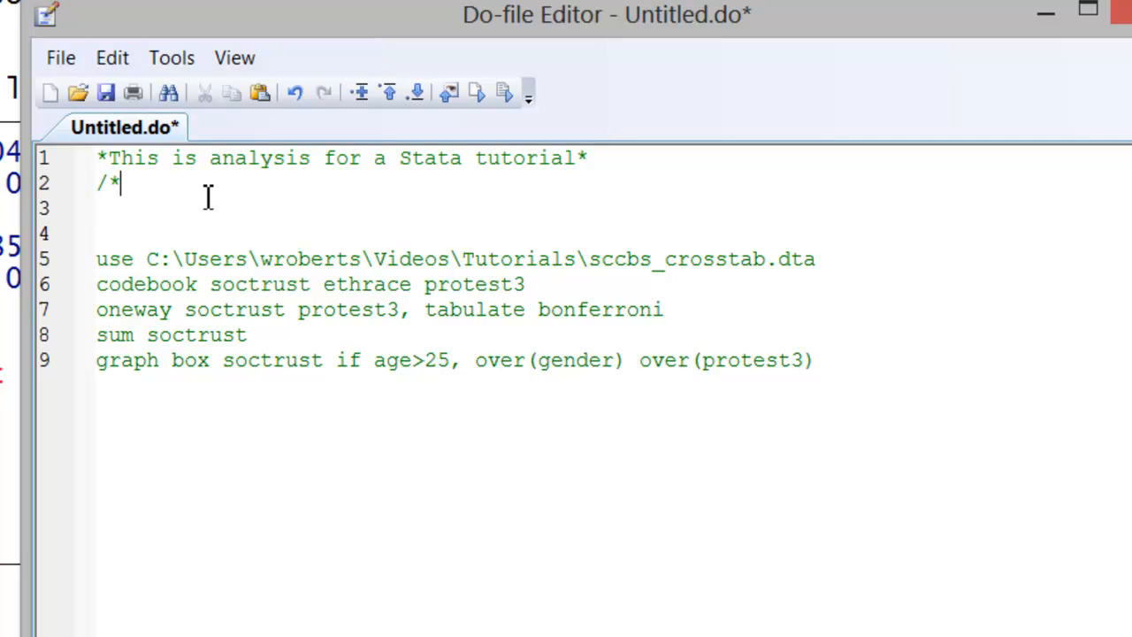
{"action": "type", "text": "test..........................................."}
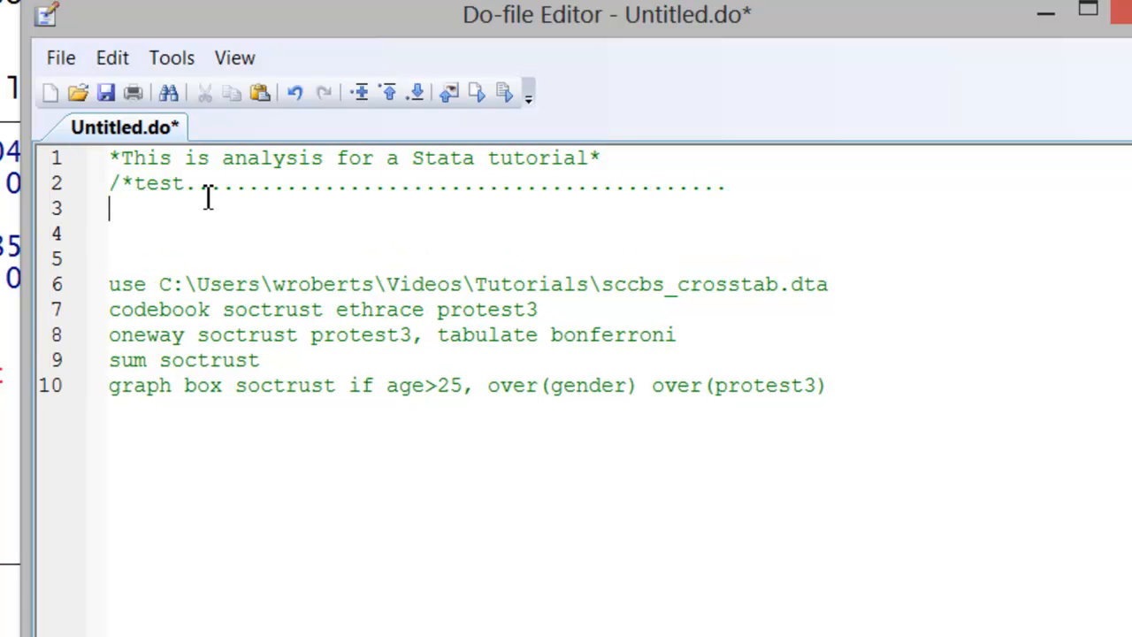
{"action": "type", "text": "test........................................."}
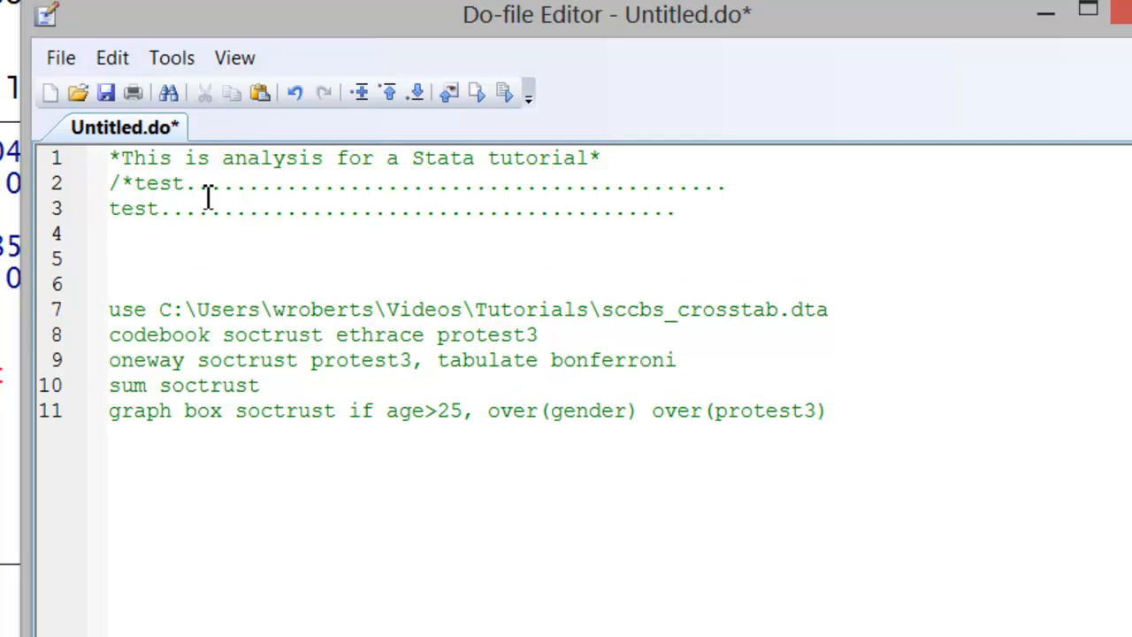
{"action": "type", "text": "test........................."}
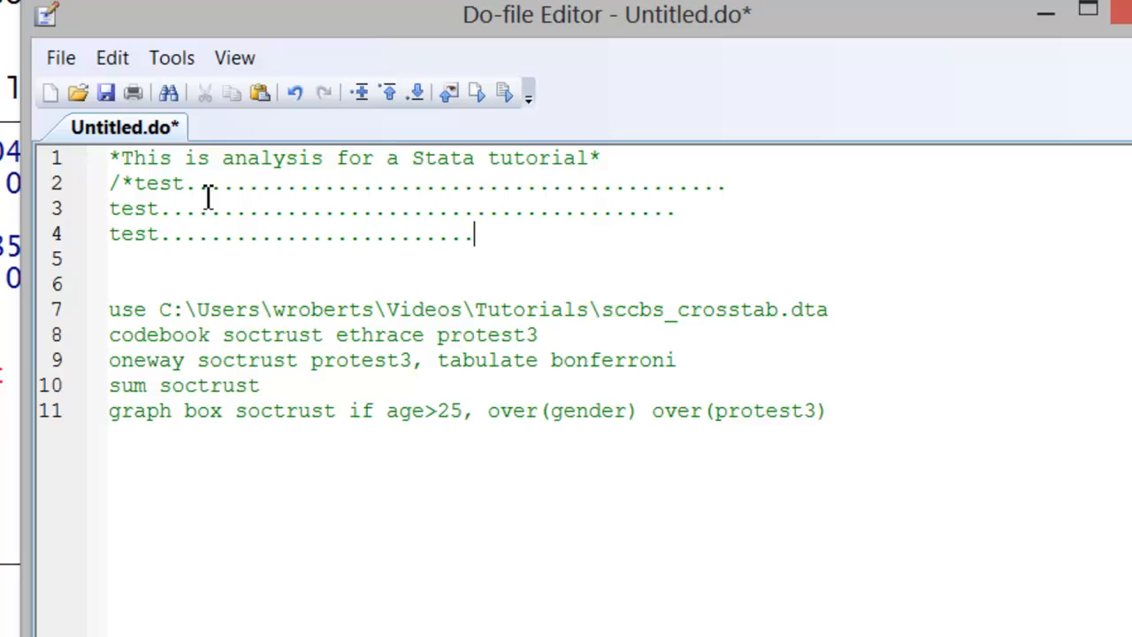
{"action": "type", "text": "*"}
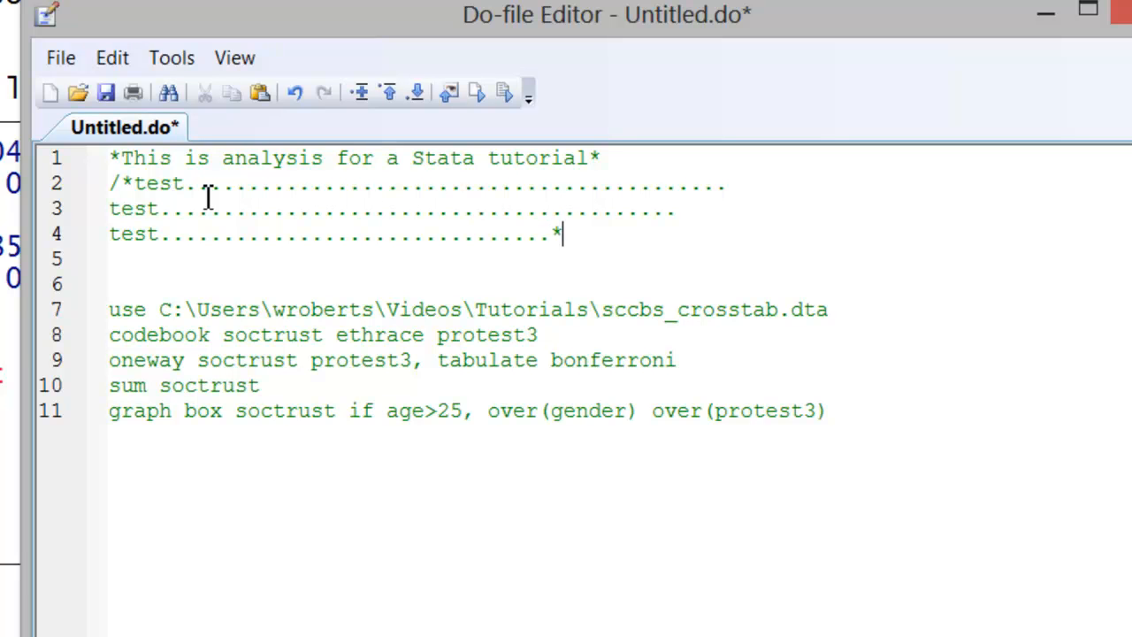
{"action": "type", "text": "/"}
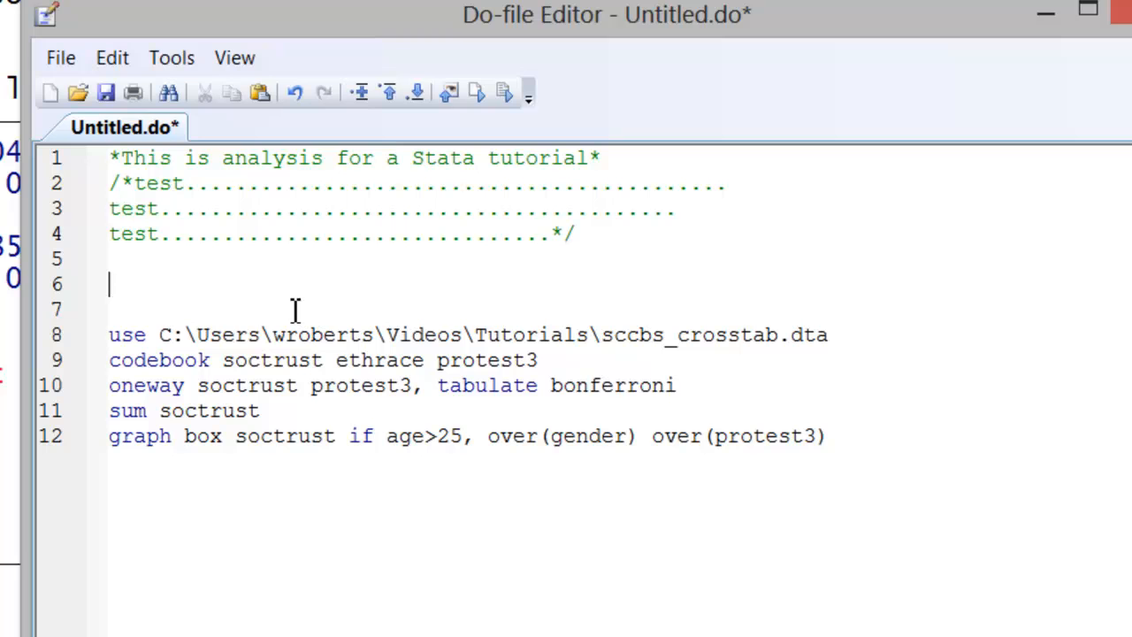
{"action": "mouse_move", "coordinate": [801, 449]}
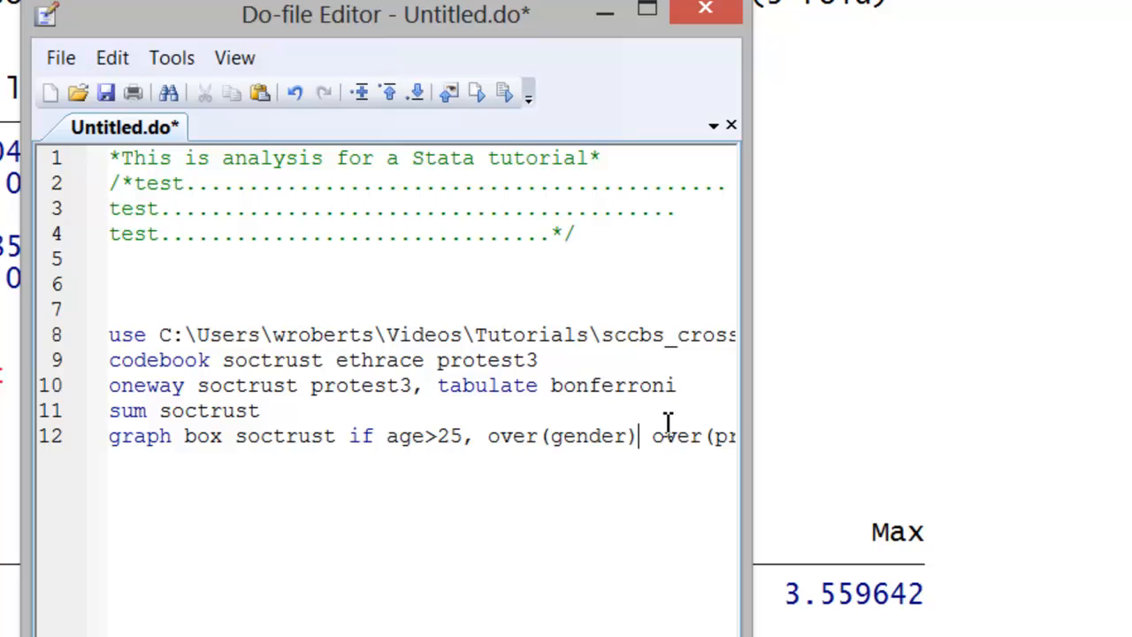
{"action": "mouse_move", "coordinate": [712, 369]}
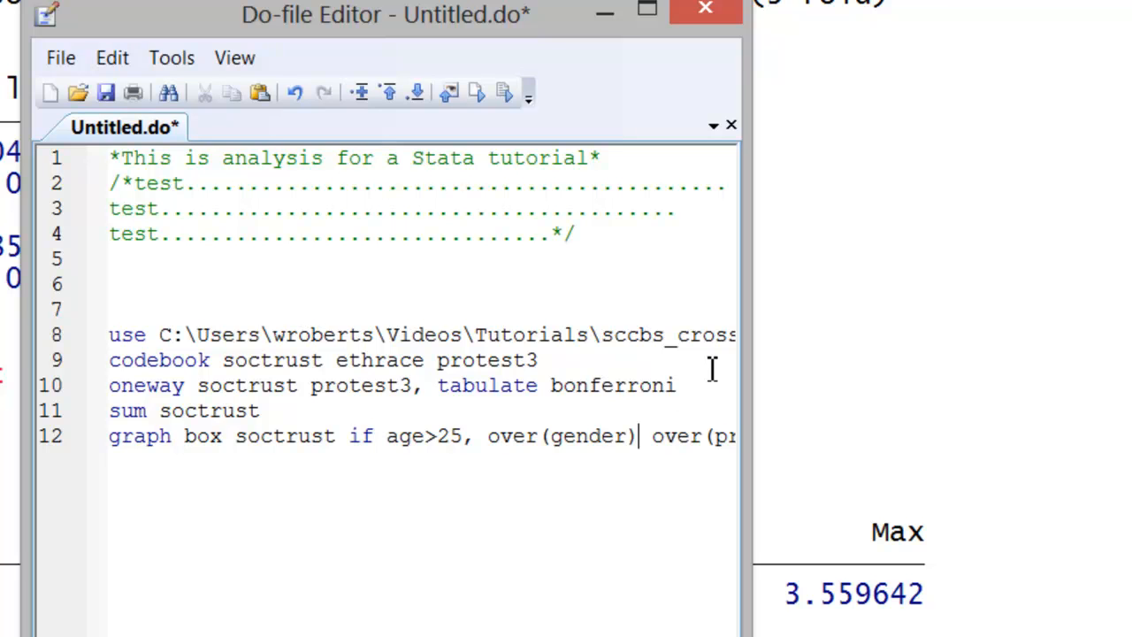
Step: Add /// after over(gender) so the graph box command continues onto the next line
{"action": "type", "text": "//"}
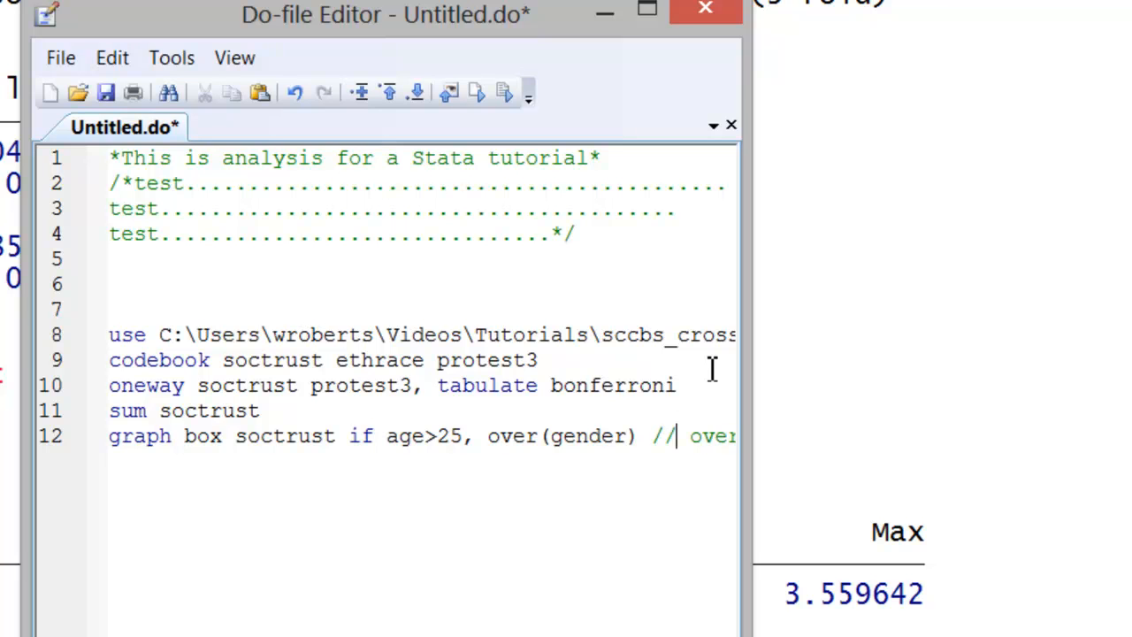
{"action": "type", "text": "/"}
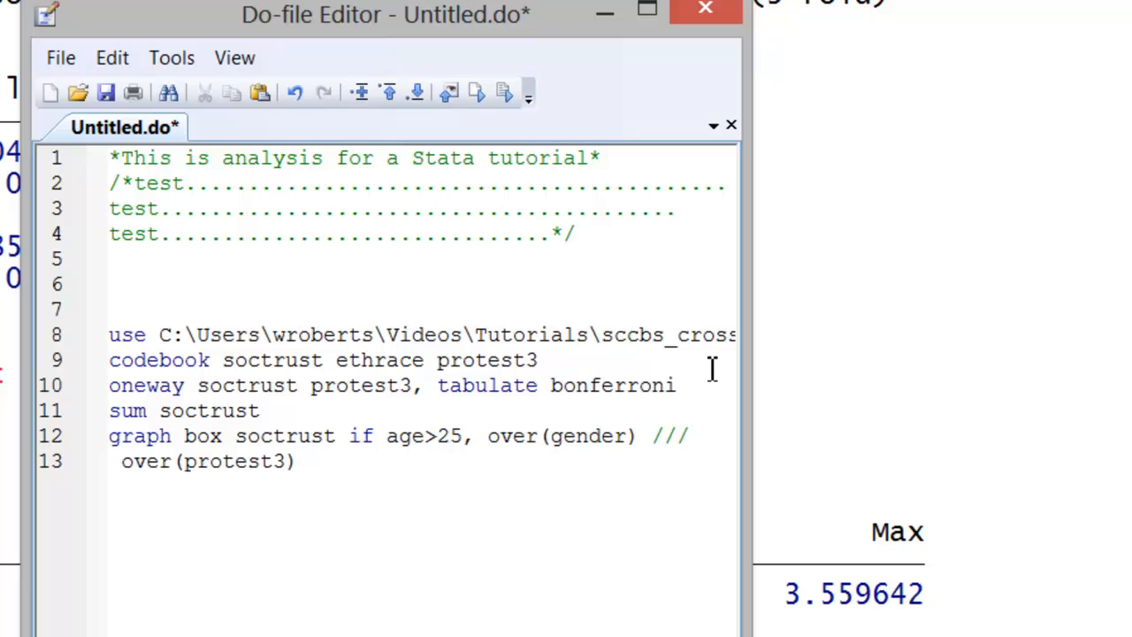
{"action": "left_click", "coordinate": [110, 461]}
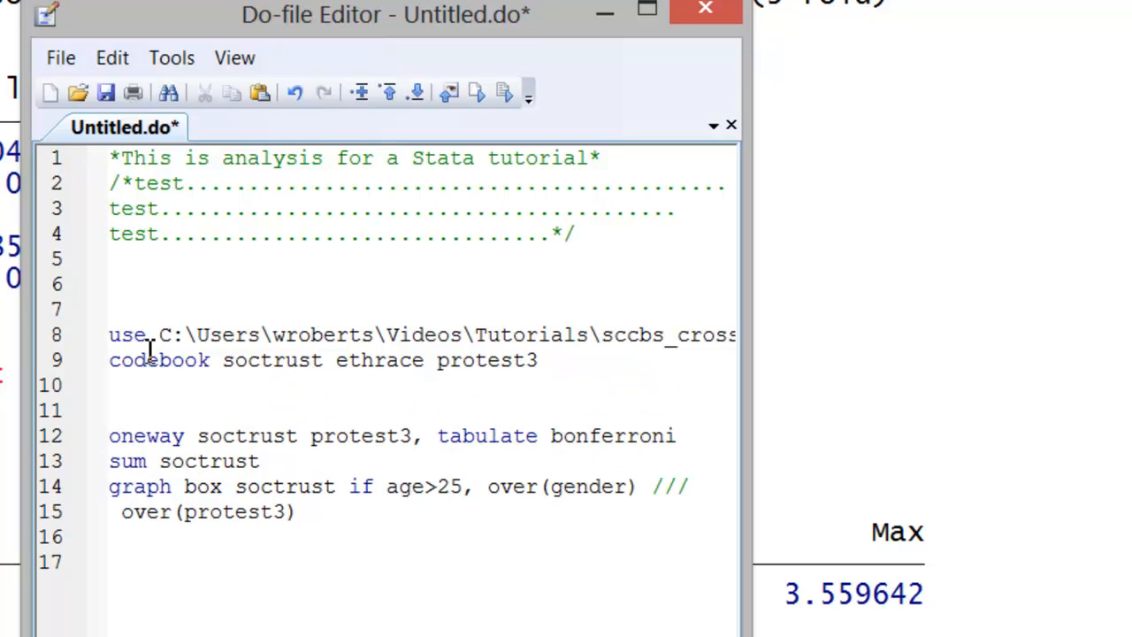
Step: Type the comment '*Another note to self' below the codebook command
{"action": "type", "text": "*Anot"}
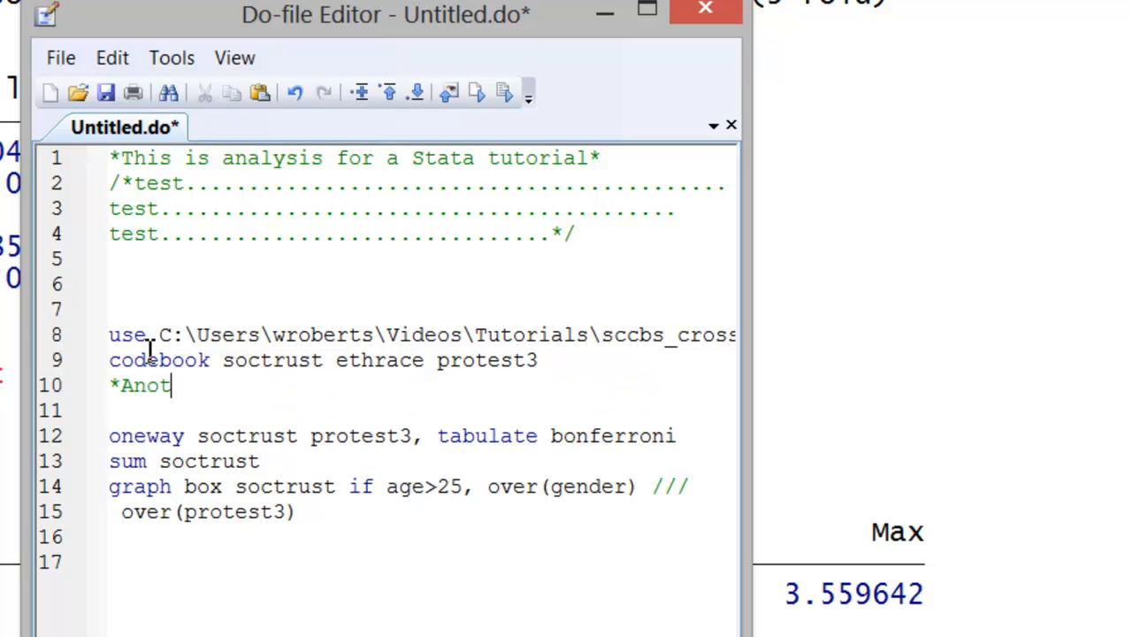
{"action": "type", "text": "her note to self*"}
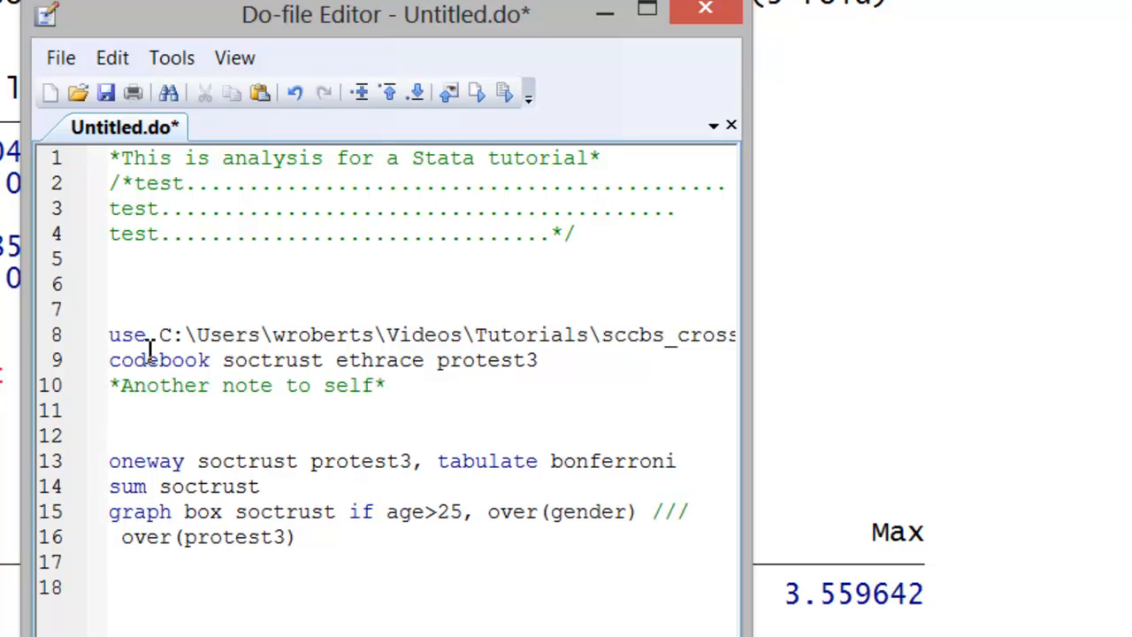
{"action": "left_click", "coordinate": [110, 410]}
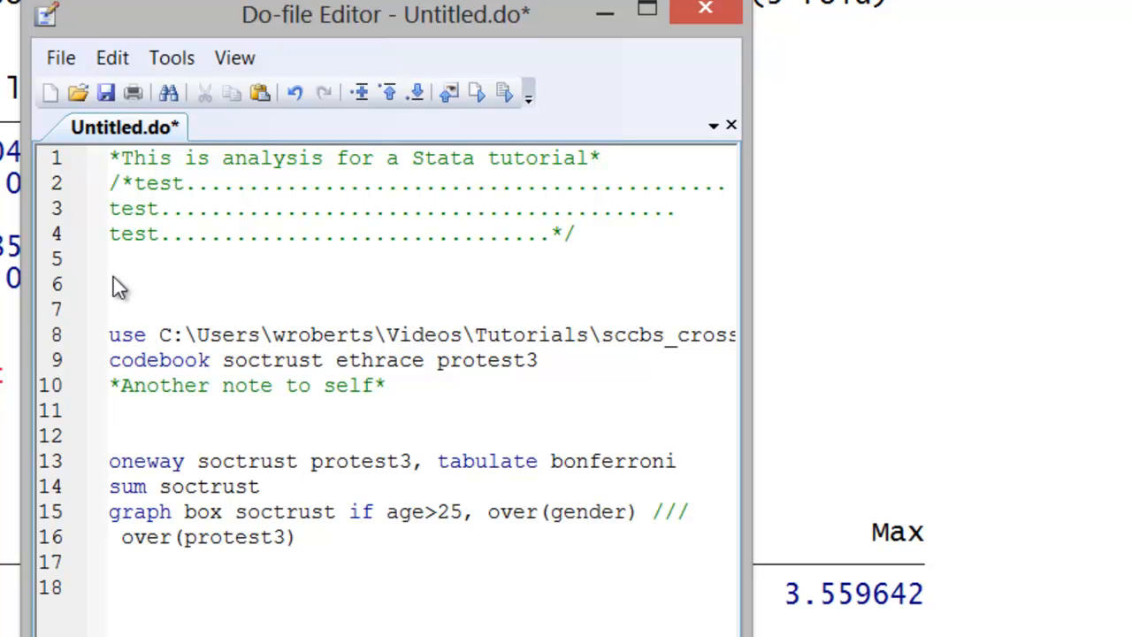
Step: Save the do-file as 'dofilevideo' via File > Save As, then close the Do-file Editor
{"action": "left_click", "coordinate": [60, 56]}
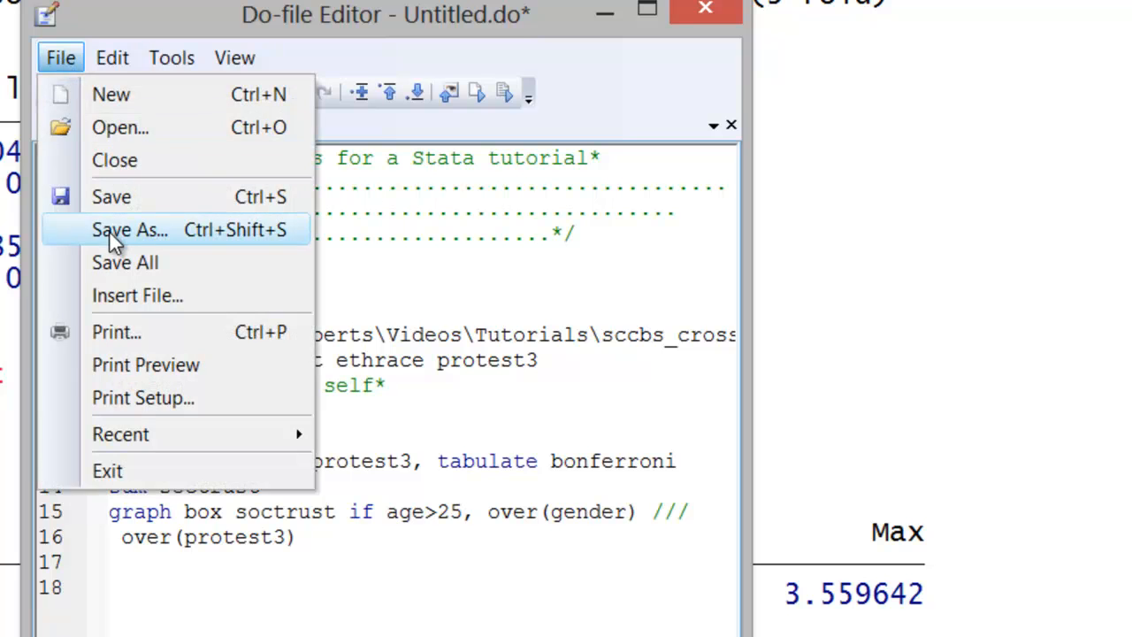
{"action": "left_click", "coordinate": [129, 229]}
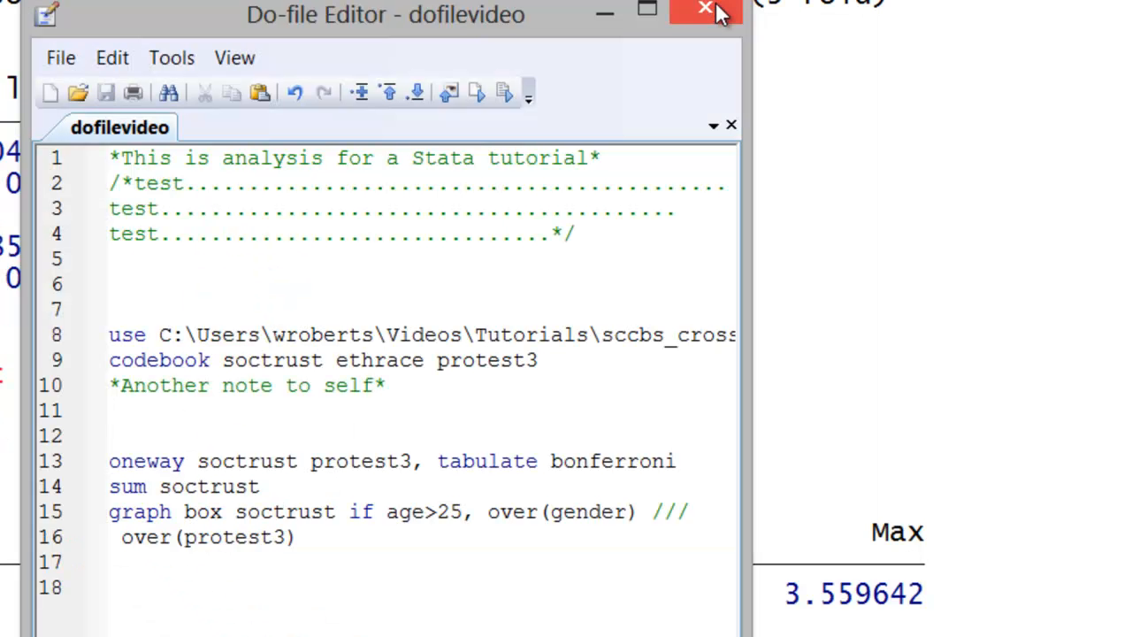
{"action": "left_click", "coordinate": [705, 10]}
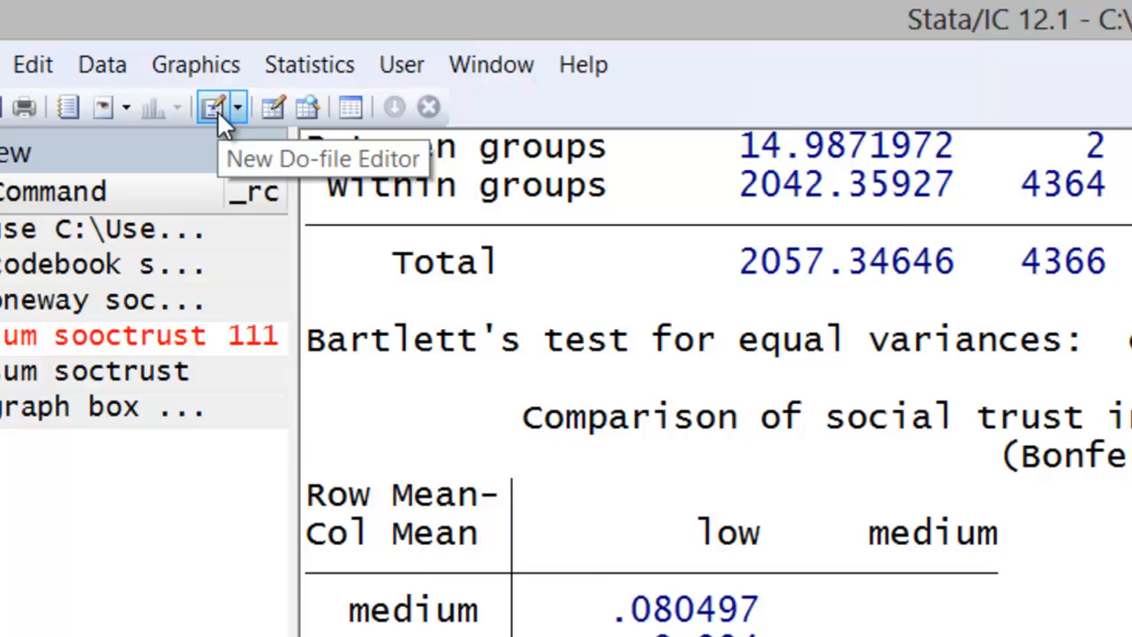
Step: Open 'dofilevideo' from the Desktop in a new Do-file Editor
{"action": "left_click", "coordinate": [214, 106]}
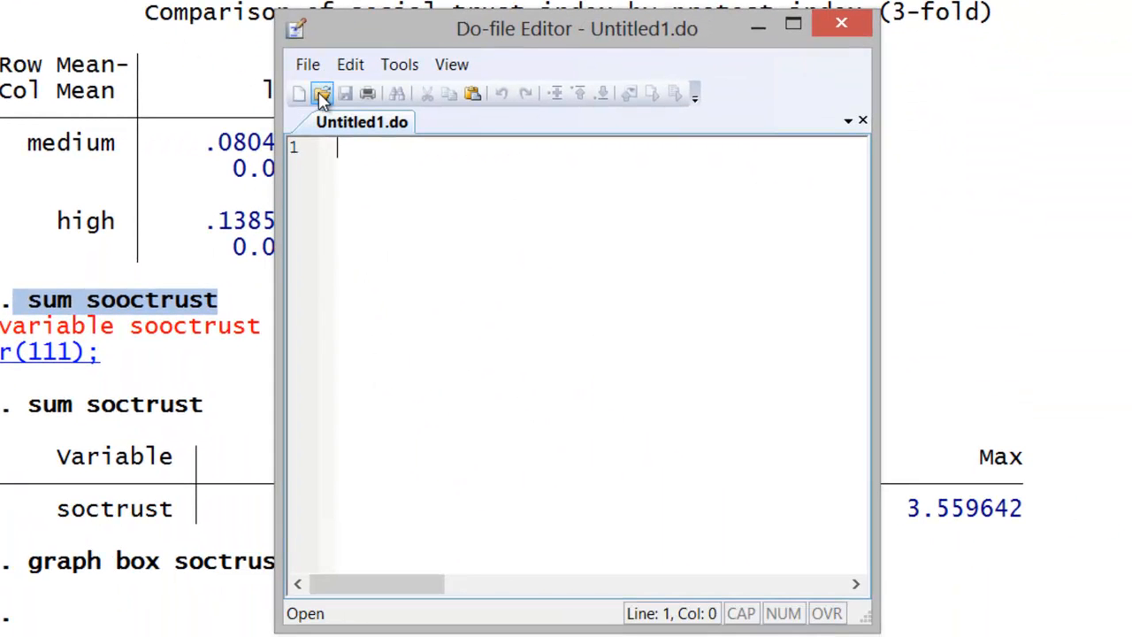
{"action": "left_click", "coordinate": [322, 94]}
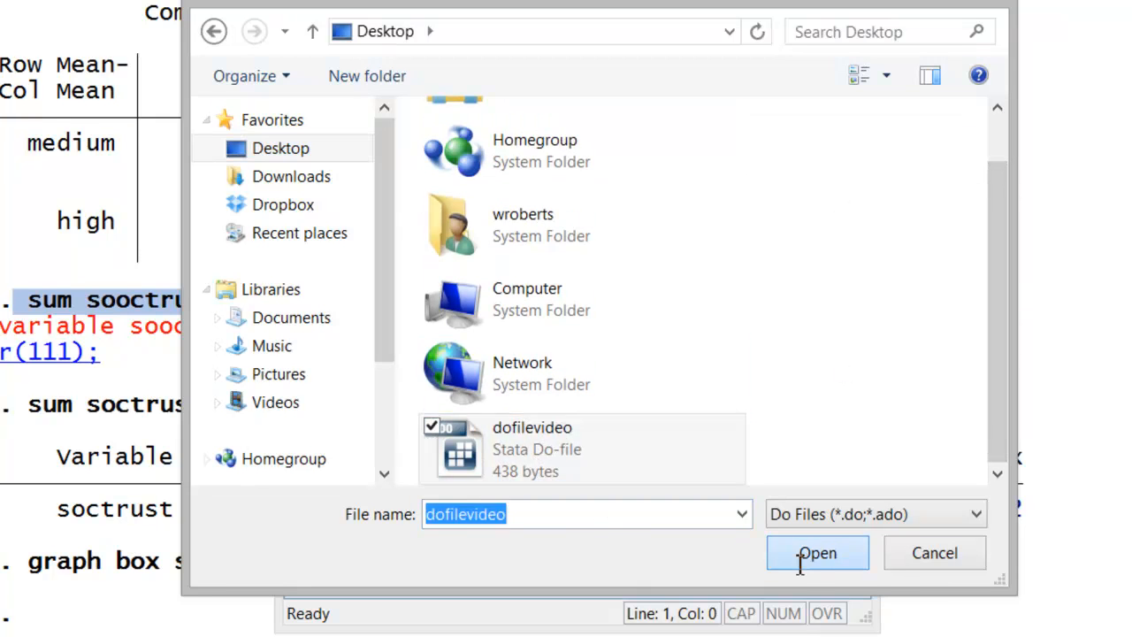
{"action": "left_click", "coordinate": [817, 553]}
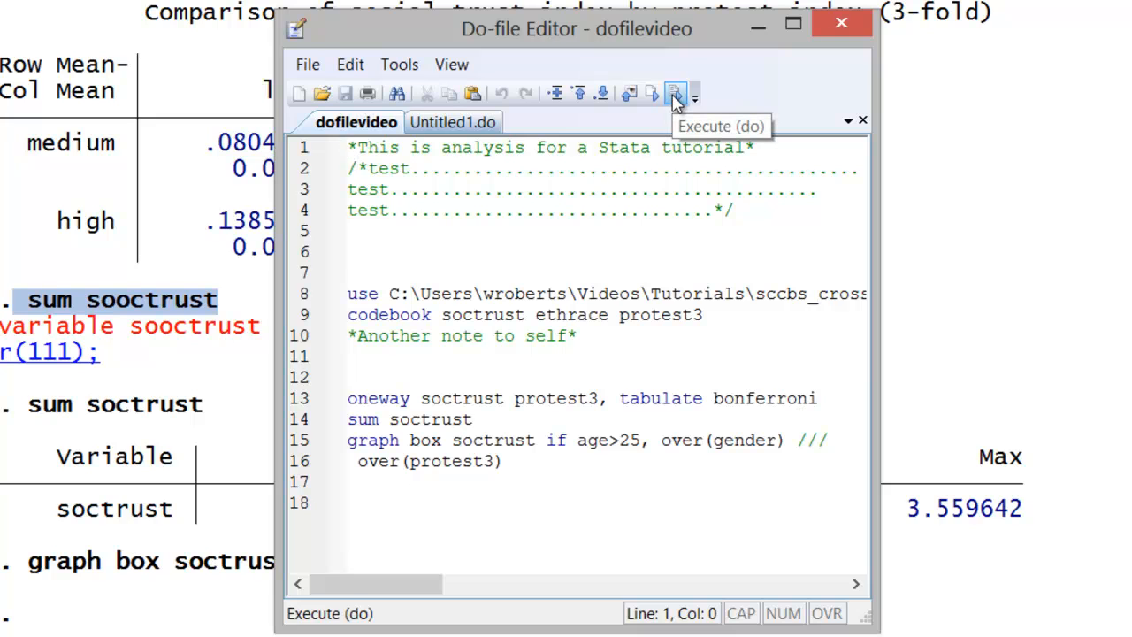
Step: Execute all of 'dofilevideo' and view the Results window showing 'end of do-file'
{"action": "left_click", "coordinate": [674, 94]}
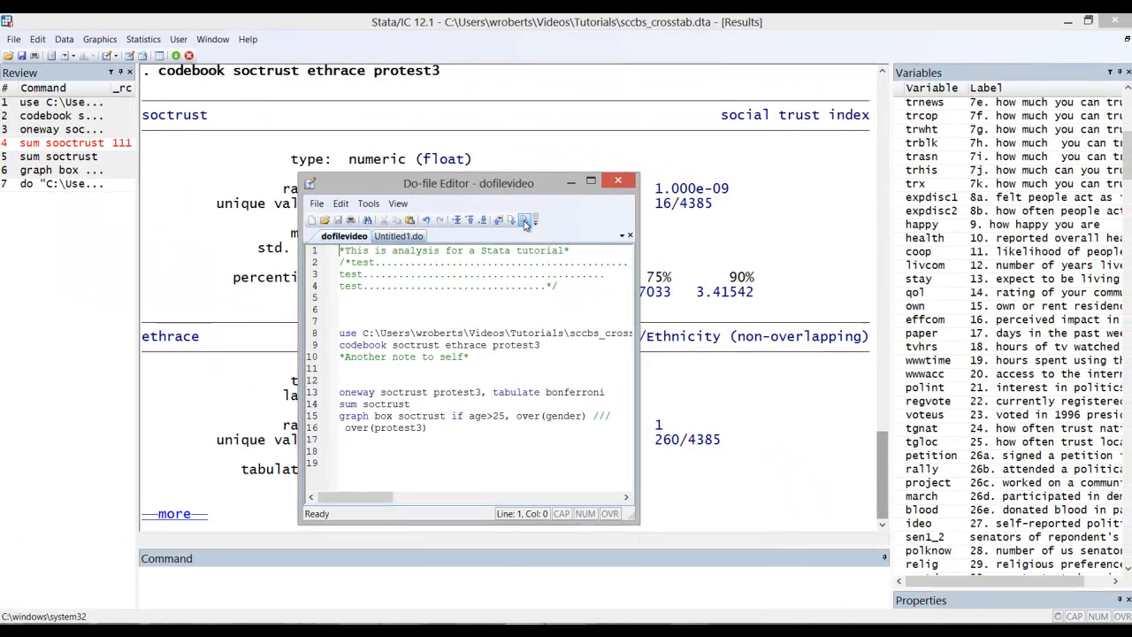
{"action": "left_click", "coordinate": [617, 181]}
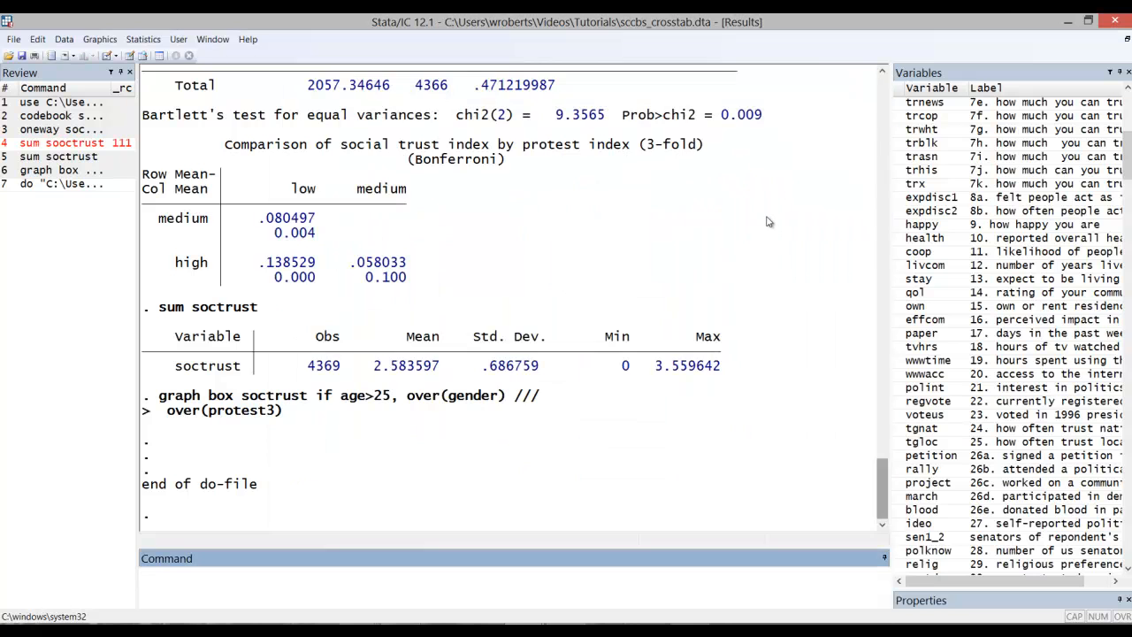
{"action": "mouse_move", "coordinate": [508, 431]}
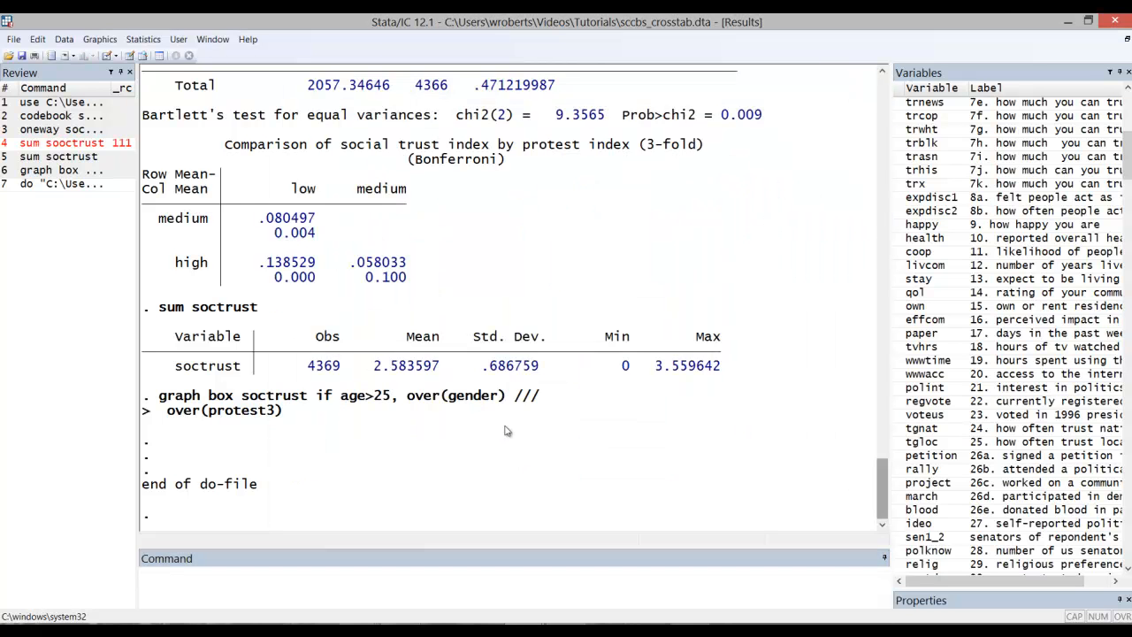